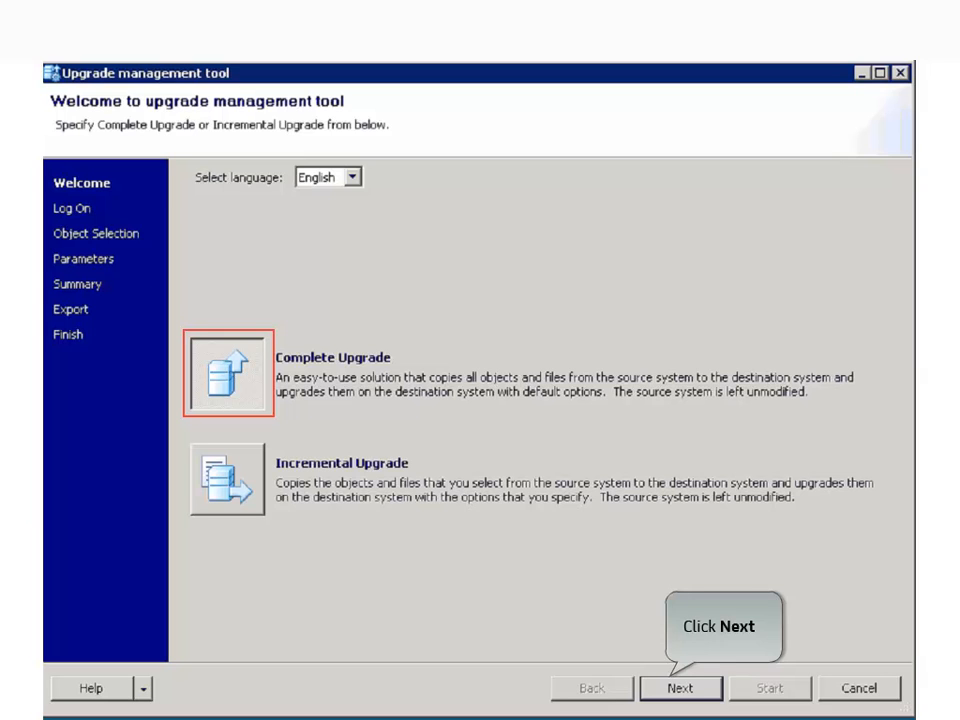
Step: Continue the wizard with Complete Upgrade selected
{"action": "left_click", "coordinate": [680, 688]}
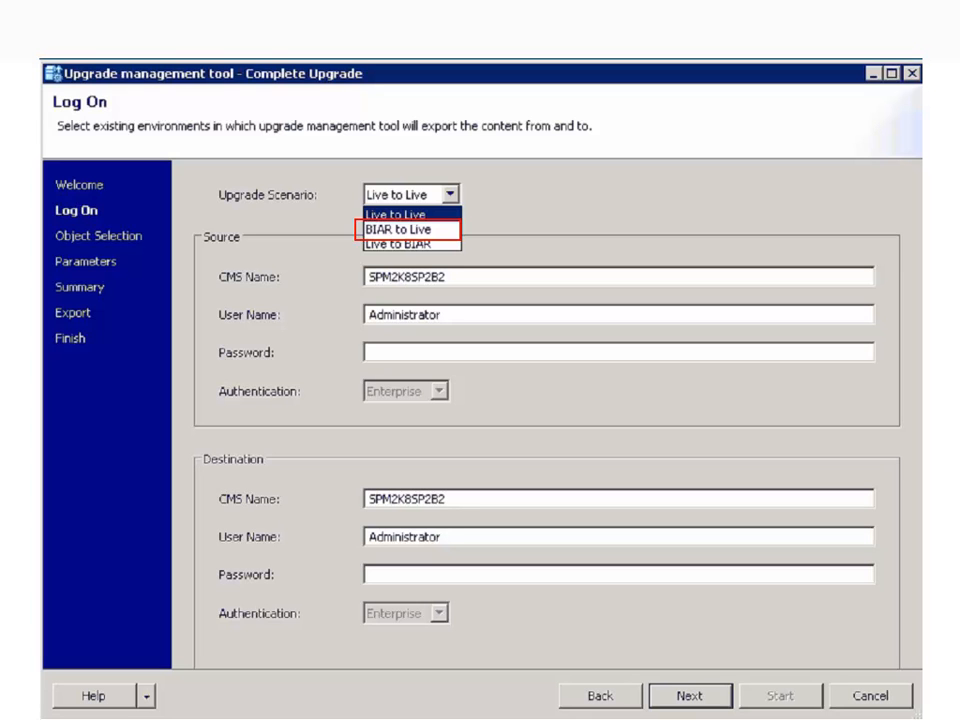
Step: Choose BIAR to Live as the upgrade scenario
{"action": "left_click", "coordinate": [380, 230]}
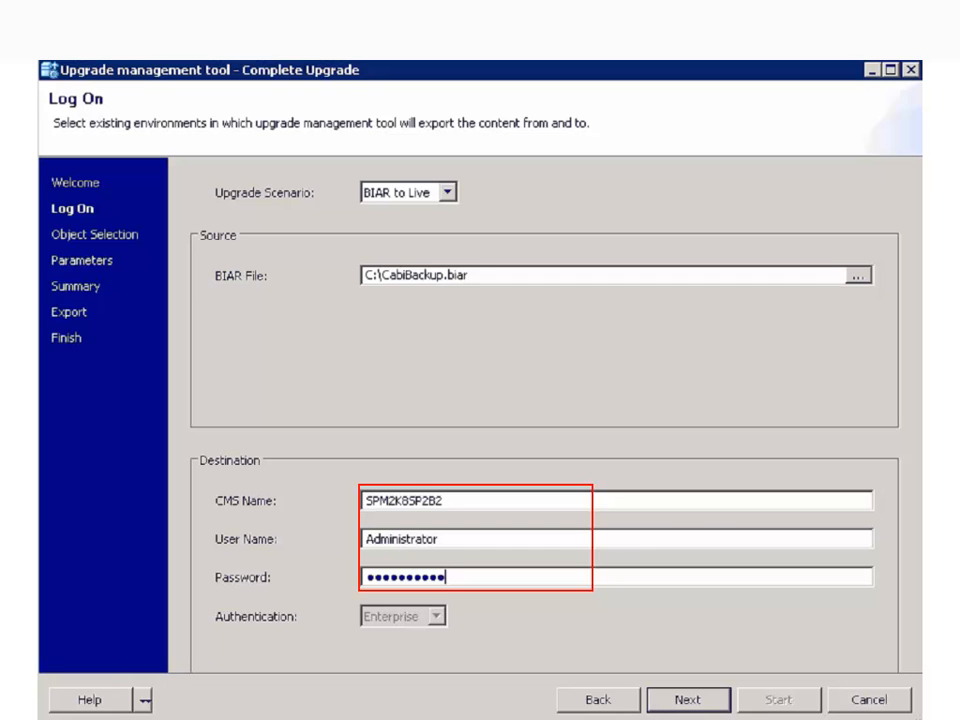
{"action": "mouse_move", "coordinate": [688, 699]}
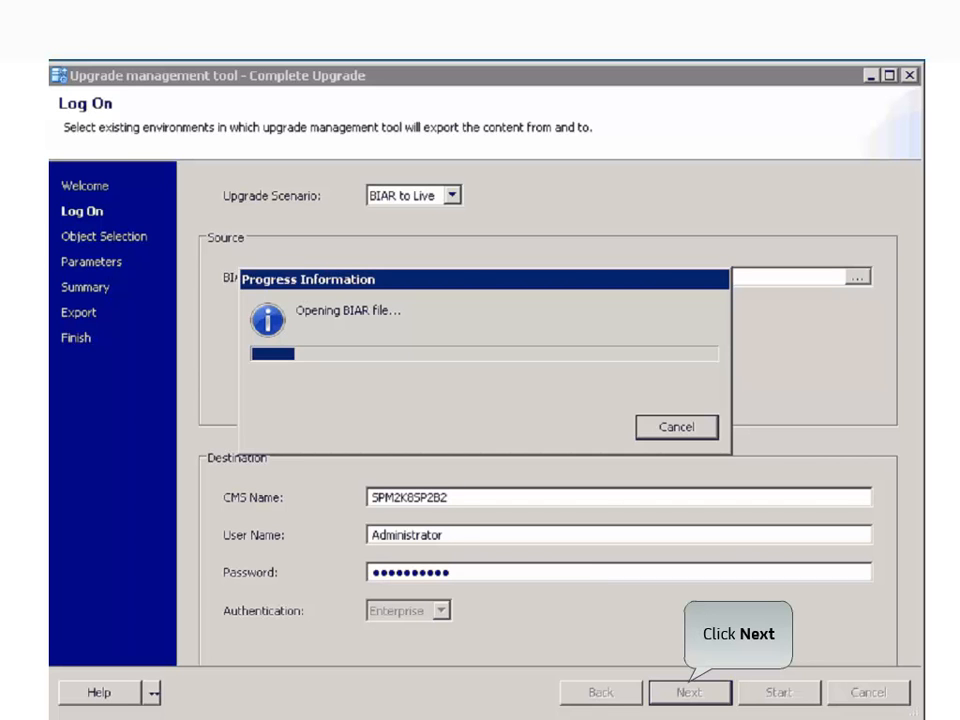
Step: Advance to the Summary and start exporting the 587 objects to SPM2K8SP2B2
{"action": "left_click", "coordinate": [689, 692]}
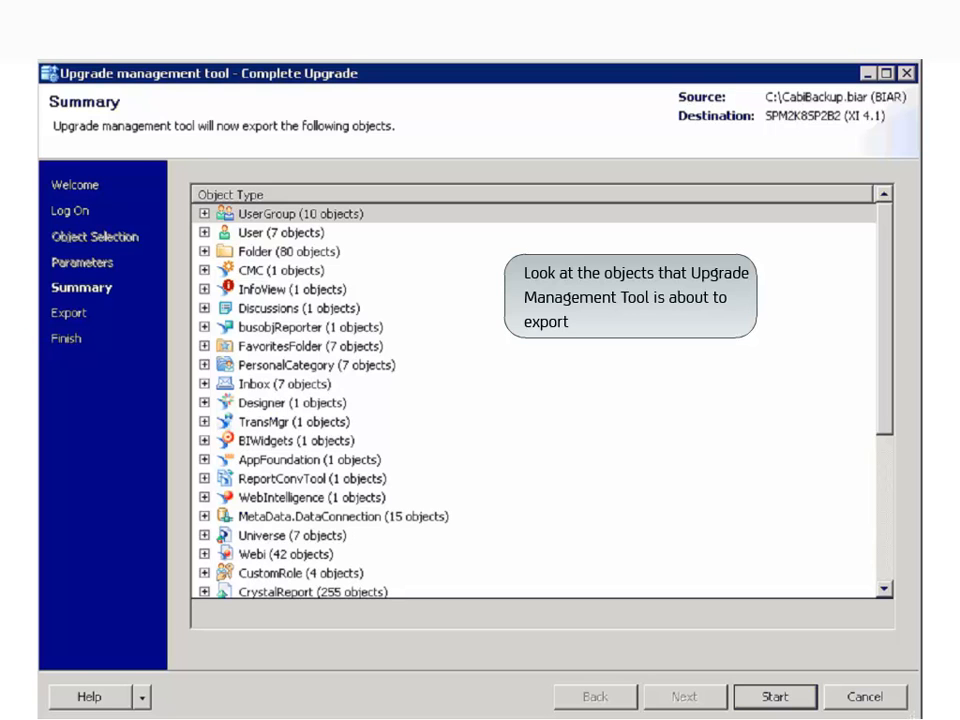
{"action": "left_click", "coordinate": [774, 696]}
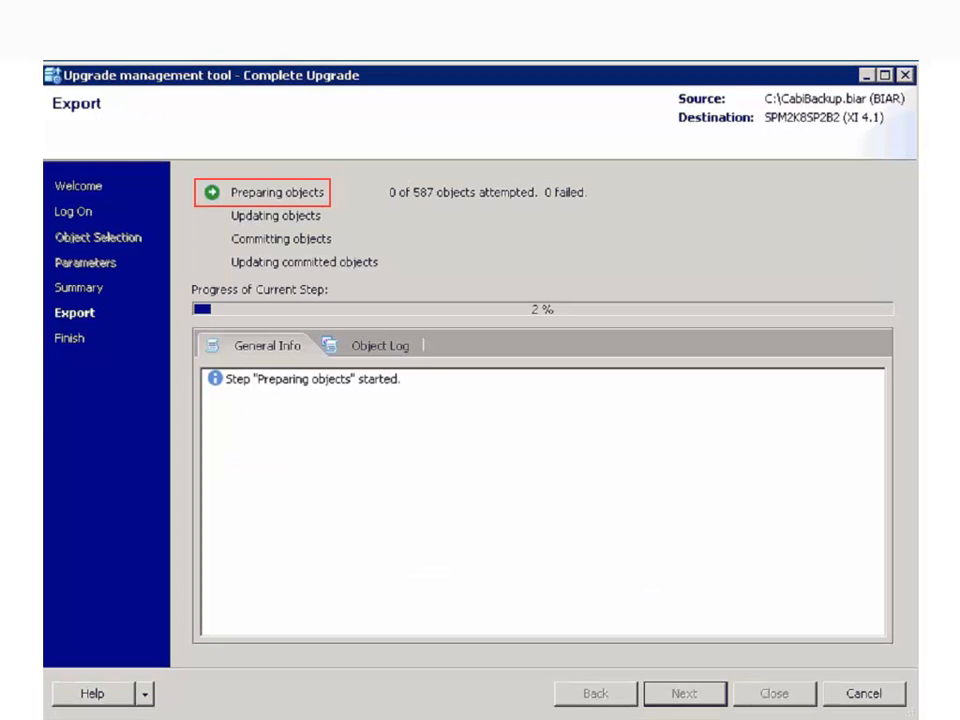